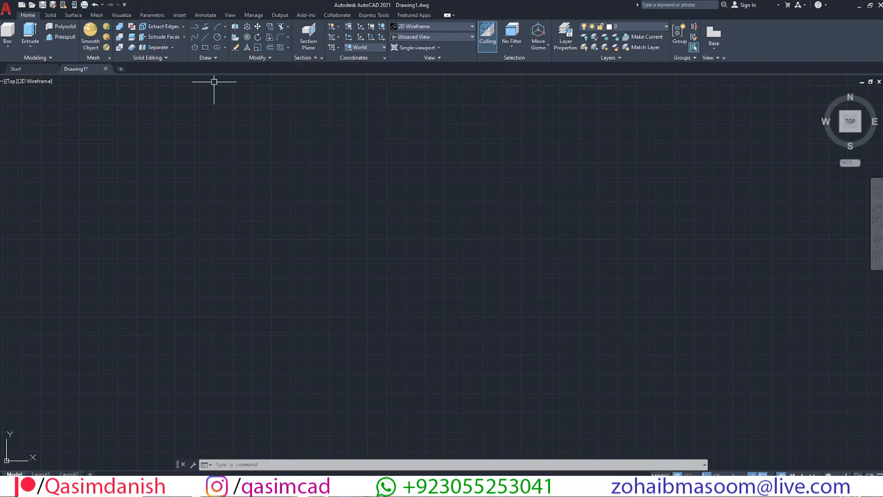
Draw a six-sided polygon of radius 30 near the centre and begin copying it.
type("6>: 6")
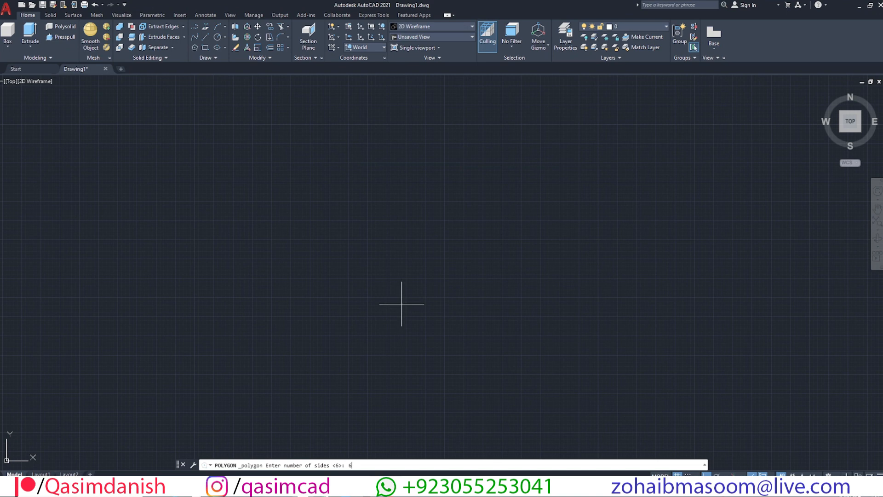
key("enter")
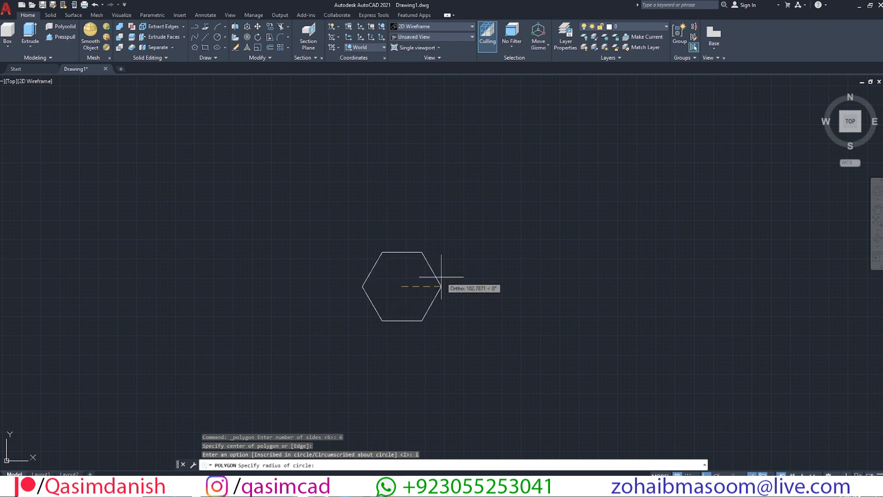
mouse_move(450, 283)
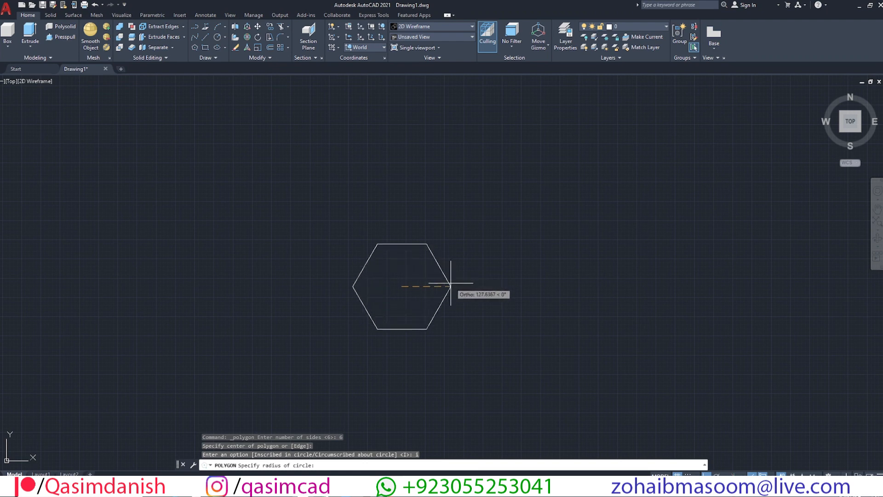
type("30")
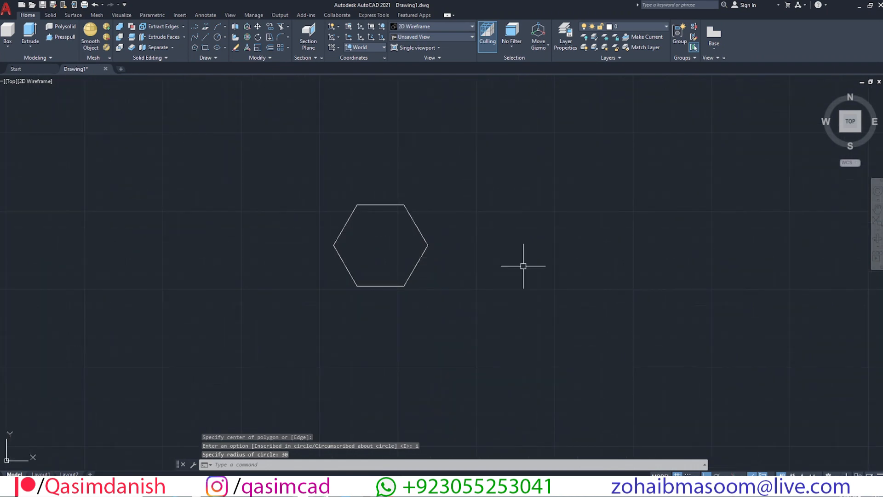
type("co")
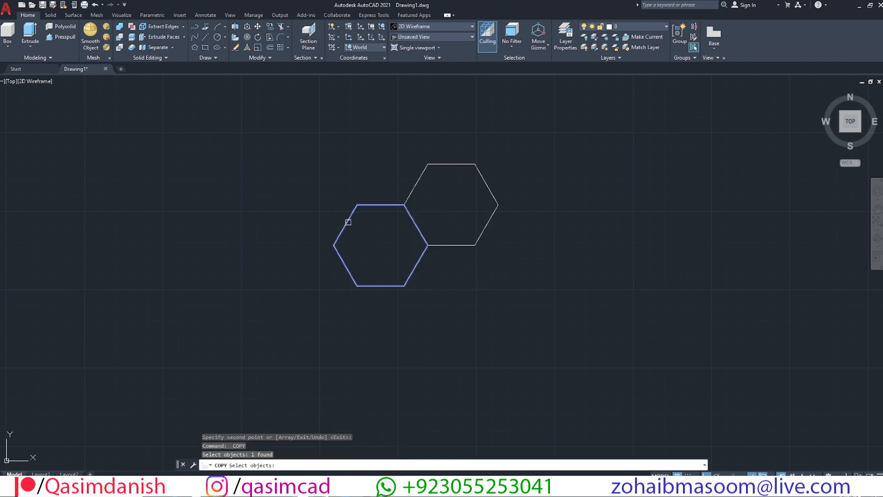
Copy the hexagon edge-to-edge into a honeycomb cluster of Y-shaped groups.
left_click(427, 244)
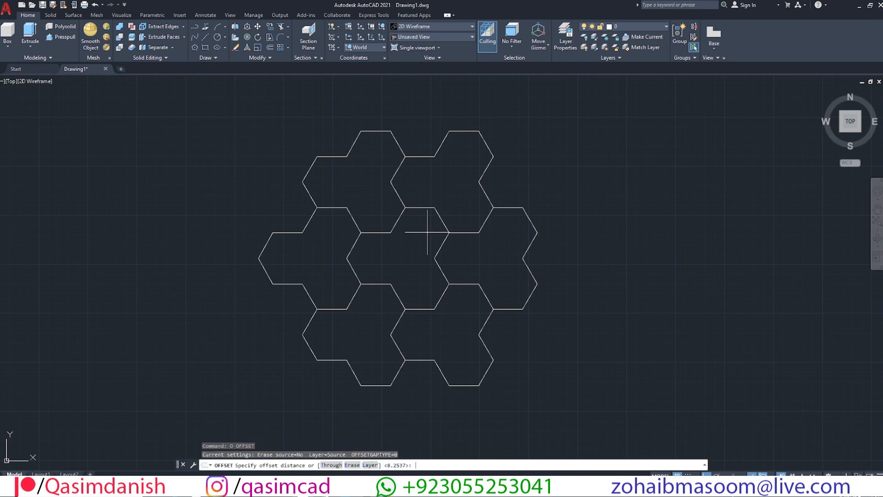
Offset the cluster outlines by 5 into double-line bands and erase the unwanted lines.
type("5")
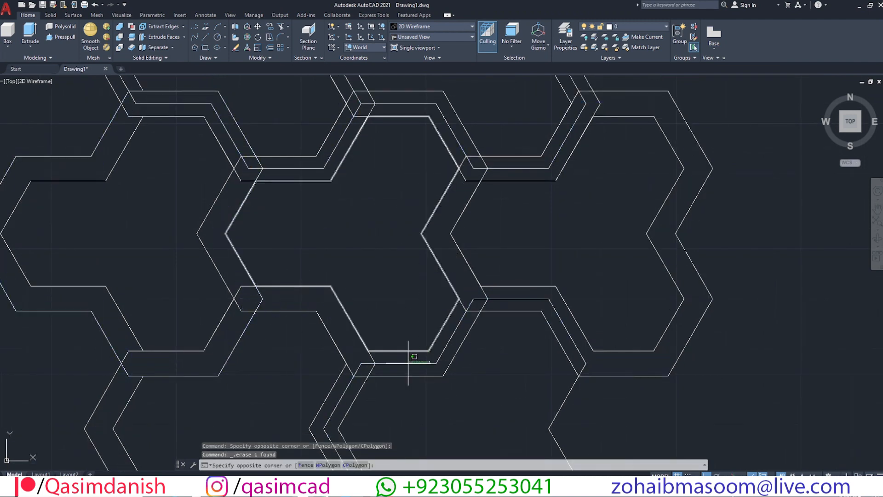
key("enter")
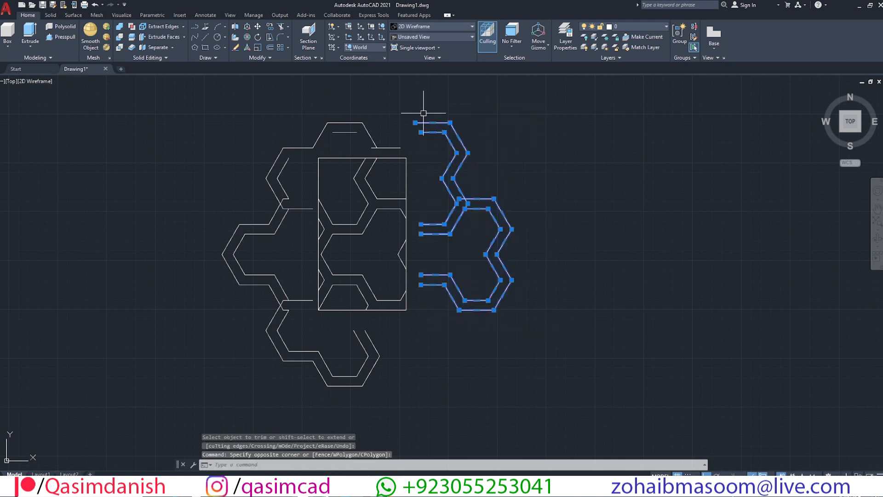
Delete the leftover pieces outside the rectangular tile, keeping the trimmed Y-bands.
key("Delete")
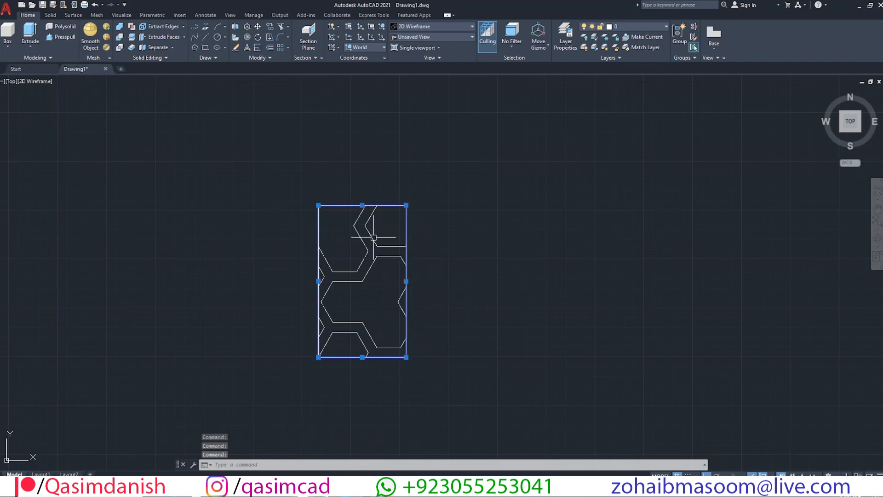
Array the tile into 6 columns at 90 and 3 rows at 155.8849, then close the array.
key("Delete")
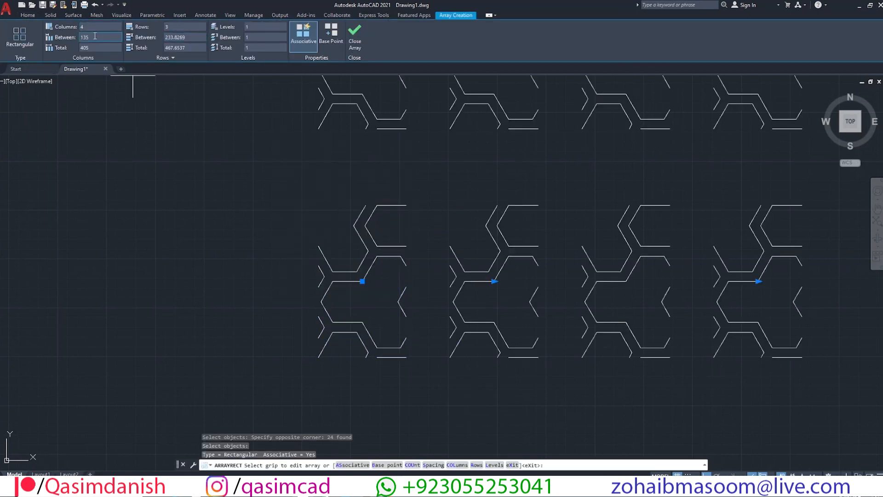
mouse_move(100, 47)
type("90")
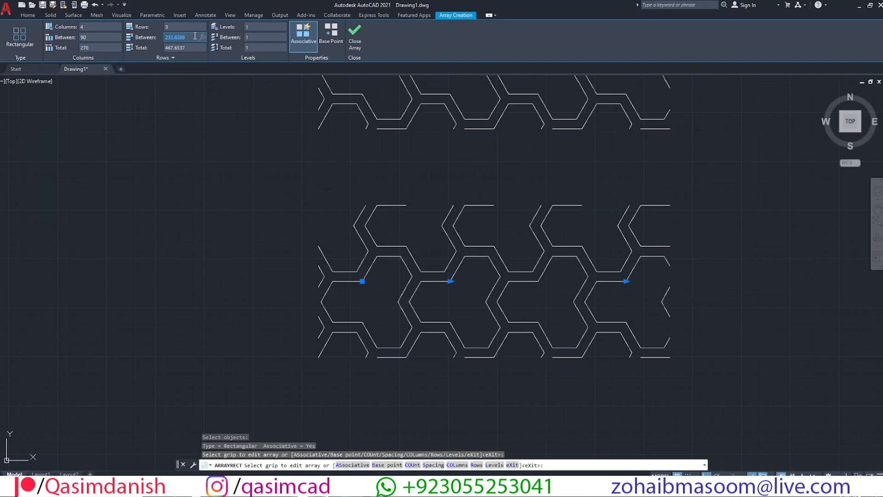
type("155.8849")
left_click(100, 27)
type("6")
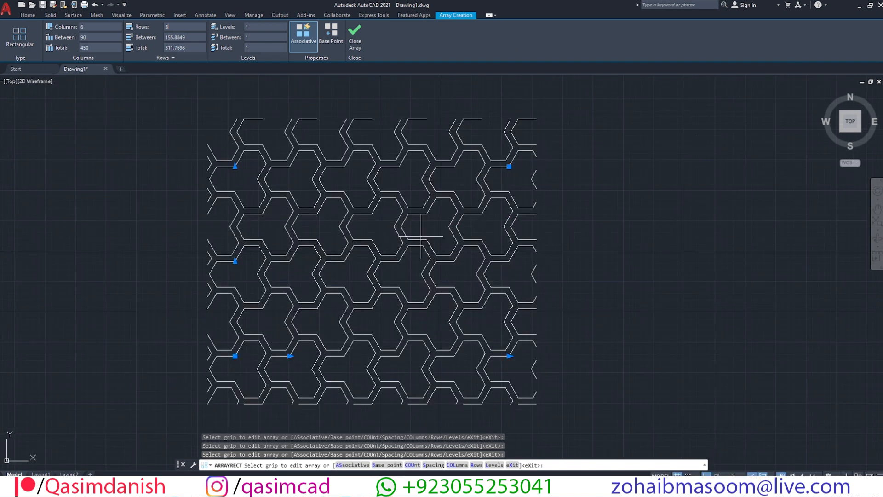
left_click(355, 37)
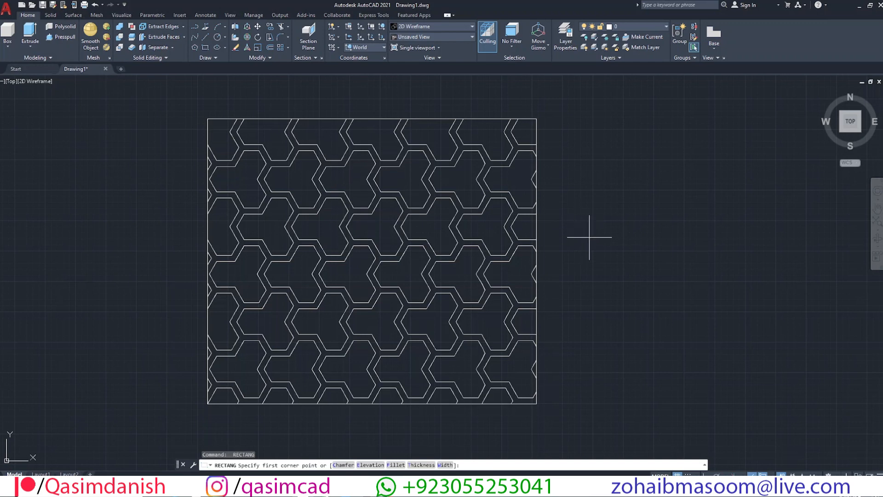
mouse_move(231, 62)
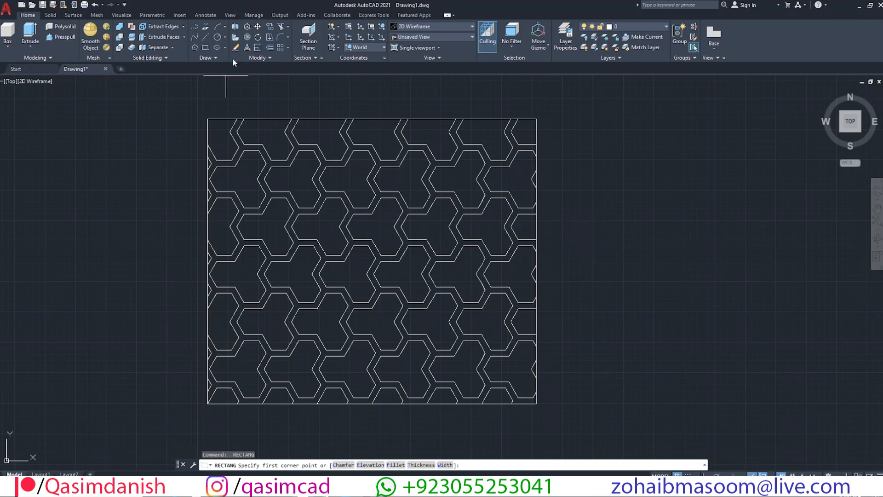
Hatch the lattice bands by picking internal points inside them.
left_click(208, 57)
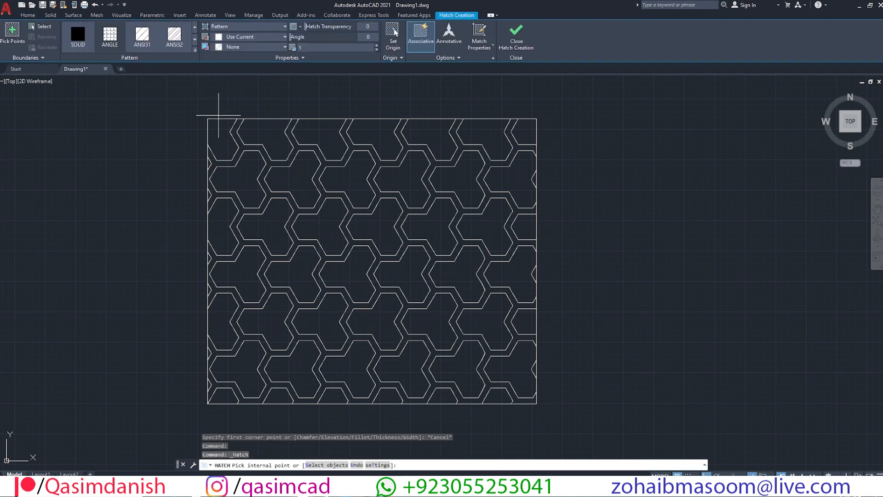
left_click(231, 146)
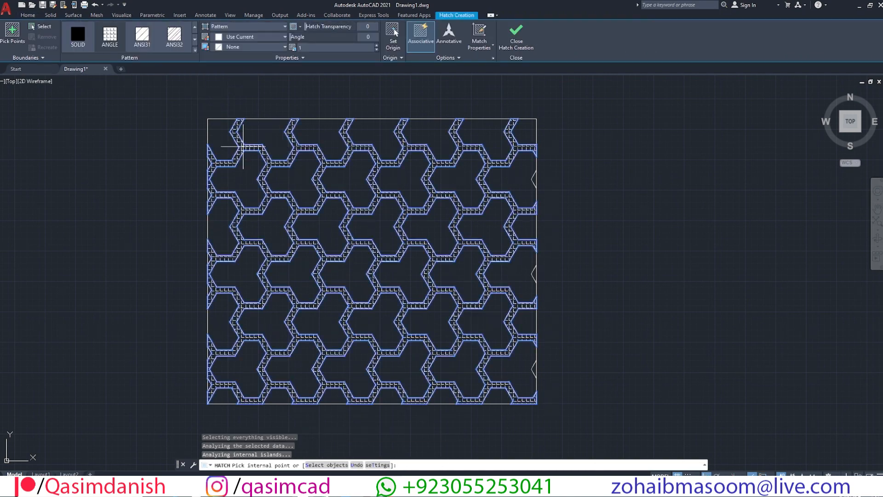